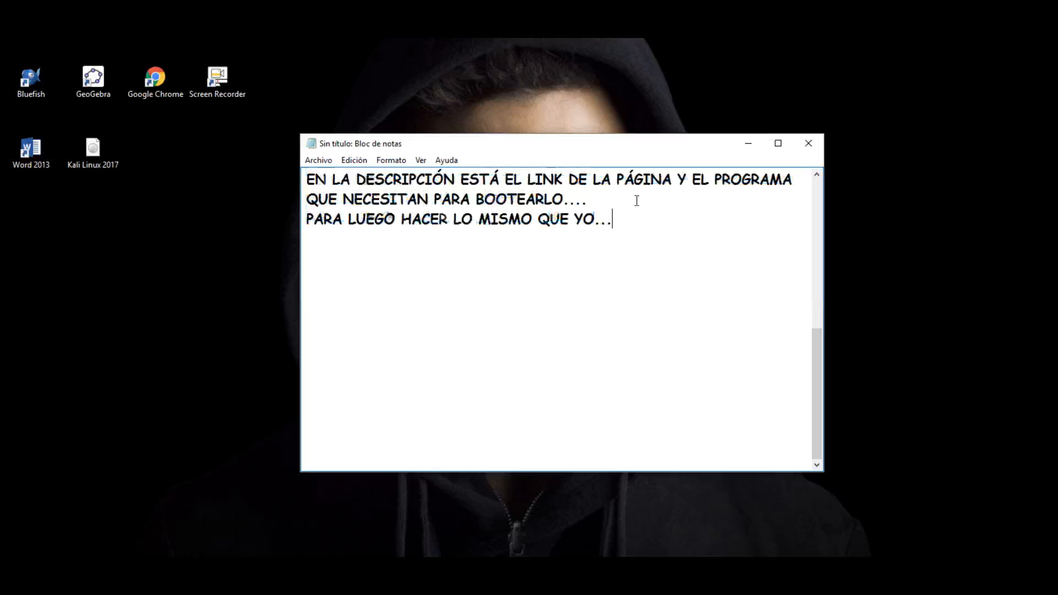
mouse_move(250, 337)
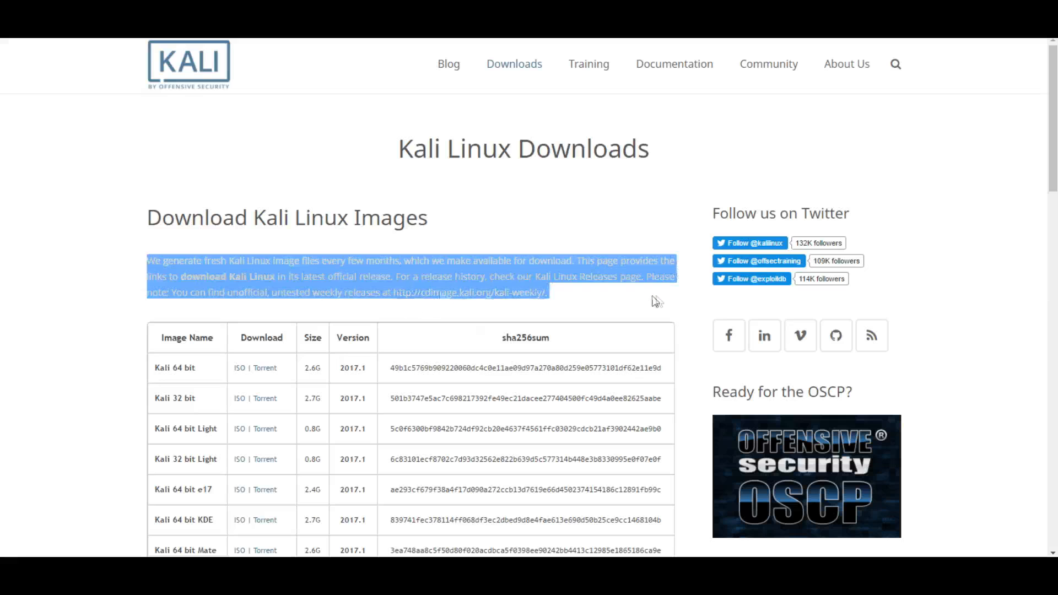
Download the Kali 64 bit ISO image from the downloads table.
scroll(down, 3)
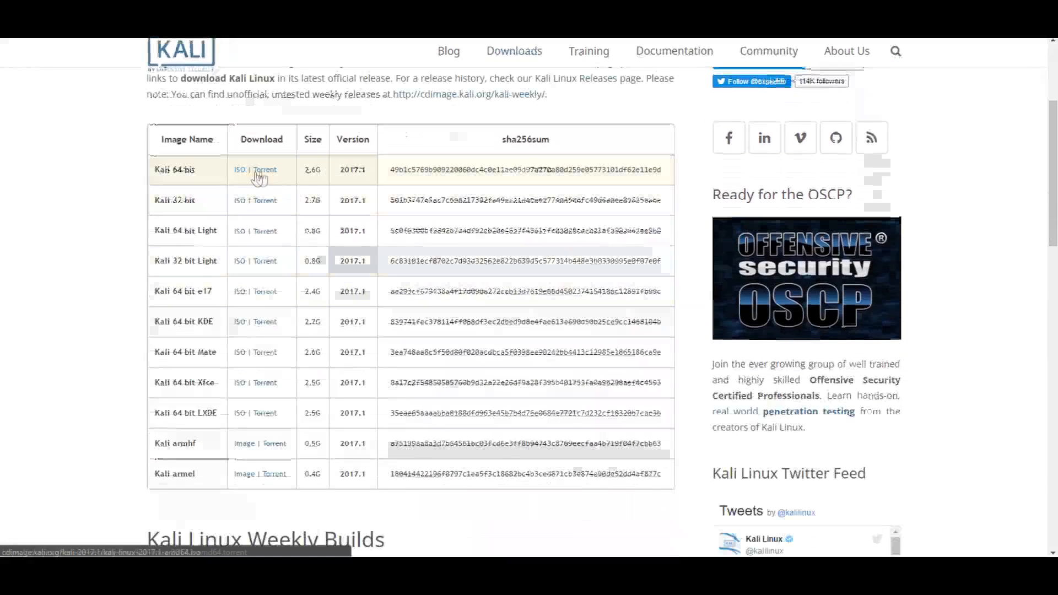
mouse_move(242, 170)
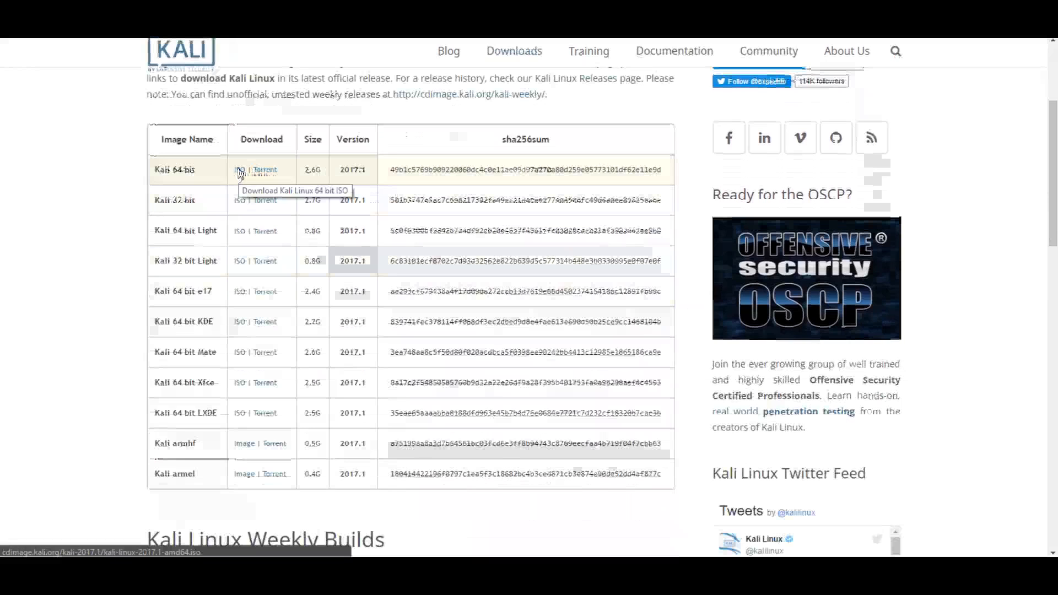
click(239, 169)
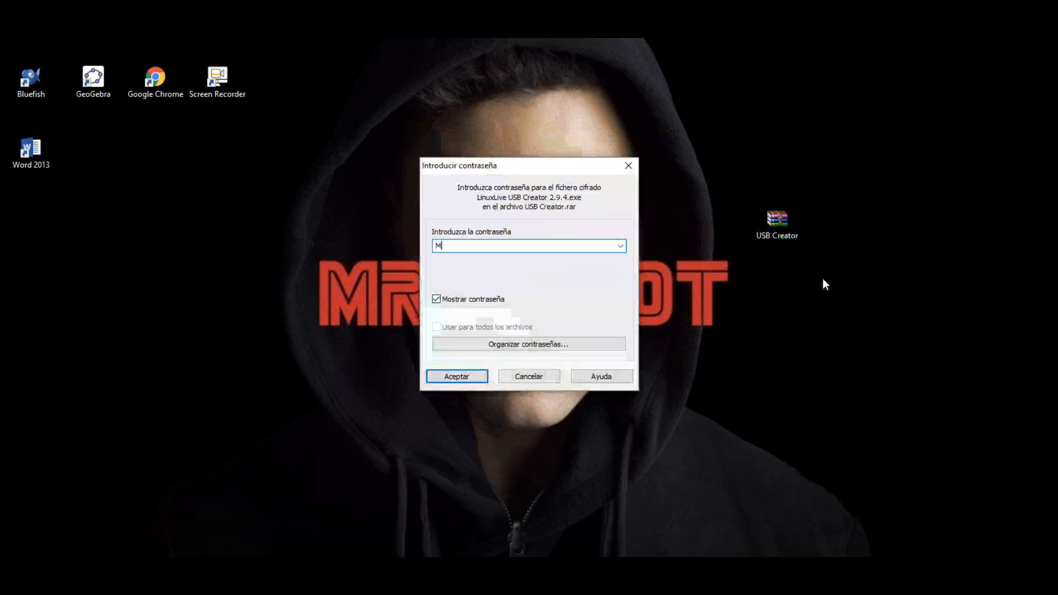
Enter the archive password and confirm it to unlock the LinuxLive USB Creator installer.
text(df Retorioc)
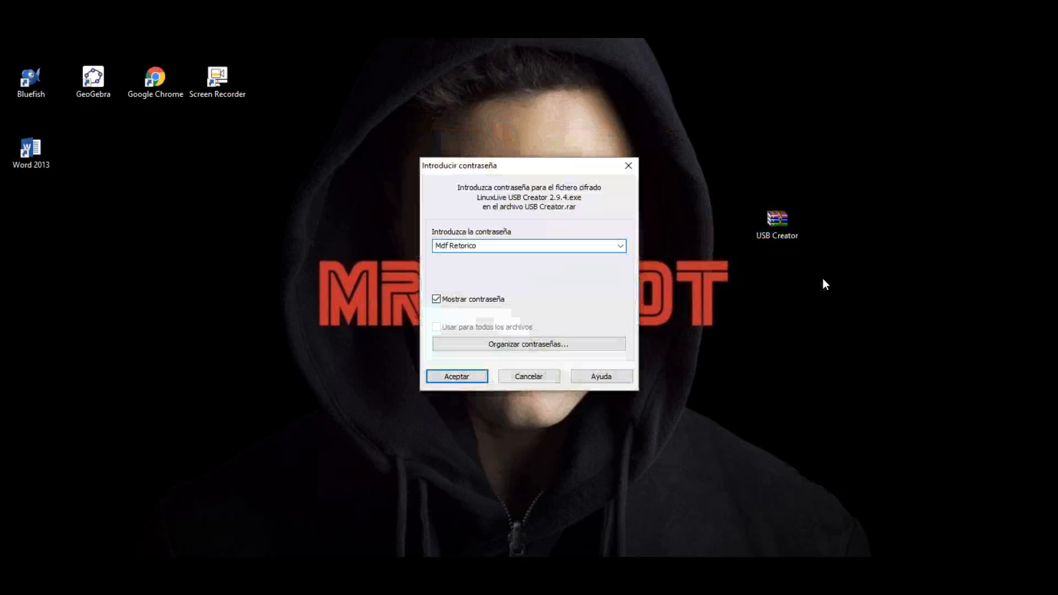
click(456, 377)
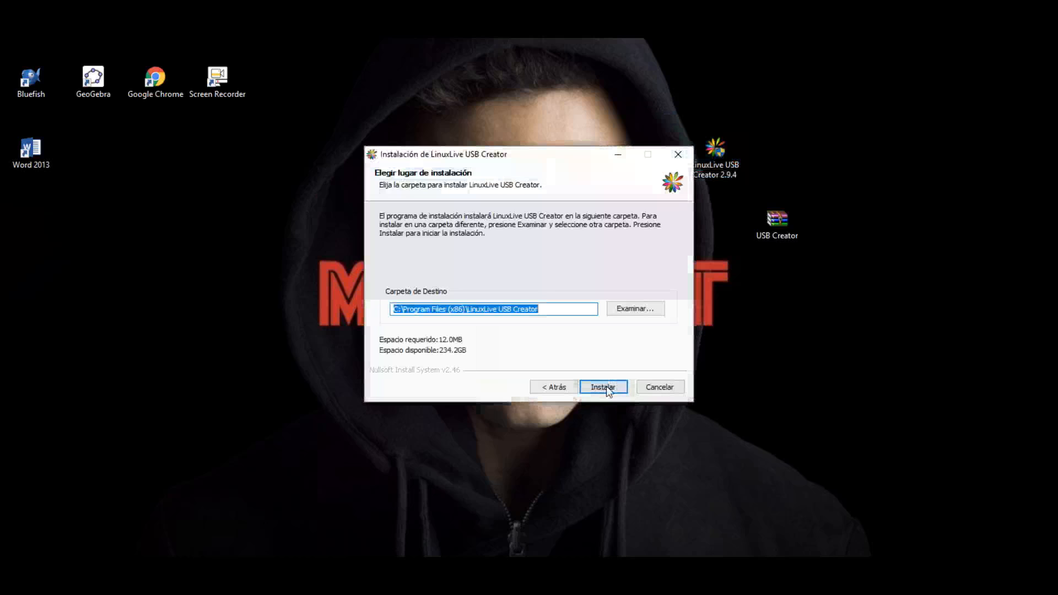
Install into the default Program Files folder and finish setup with LinuxLive USB Creator launching.
click(602, 387)
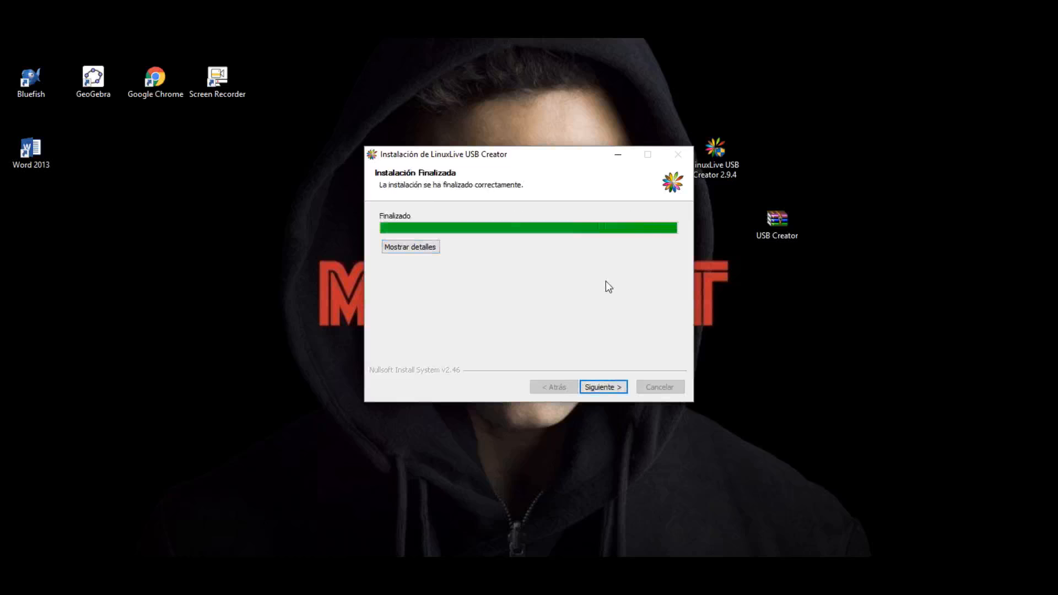
mouse_move(606, 301)
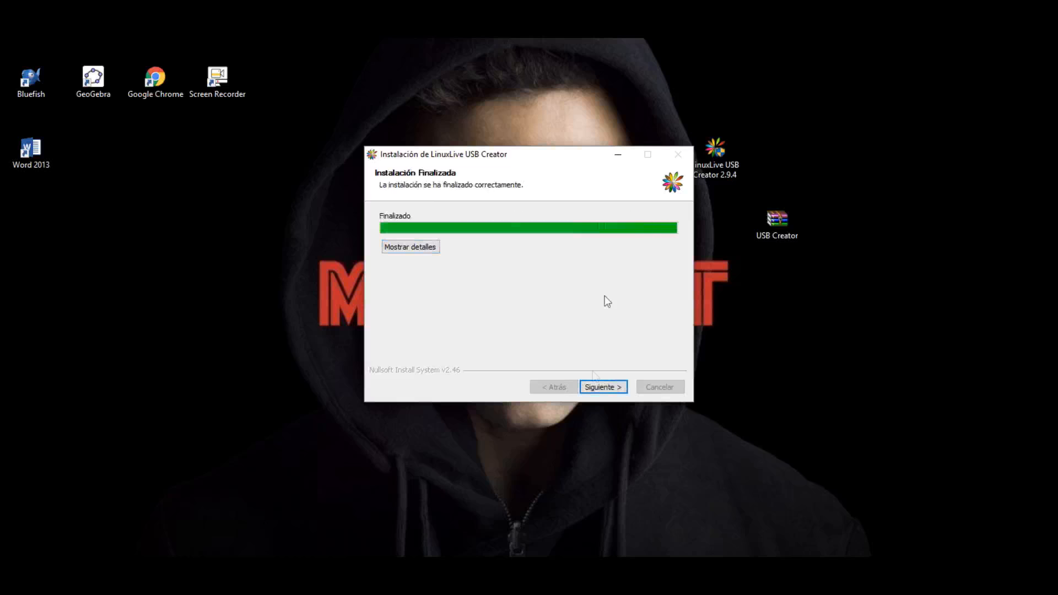
click(602, 387)
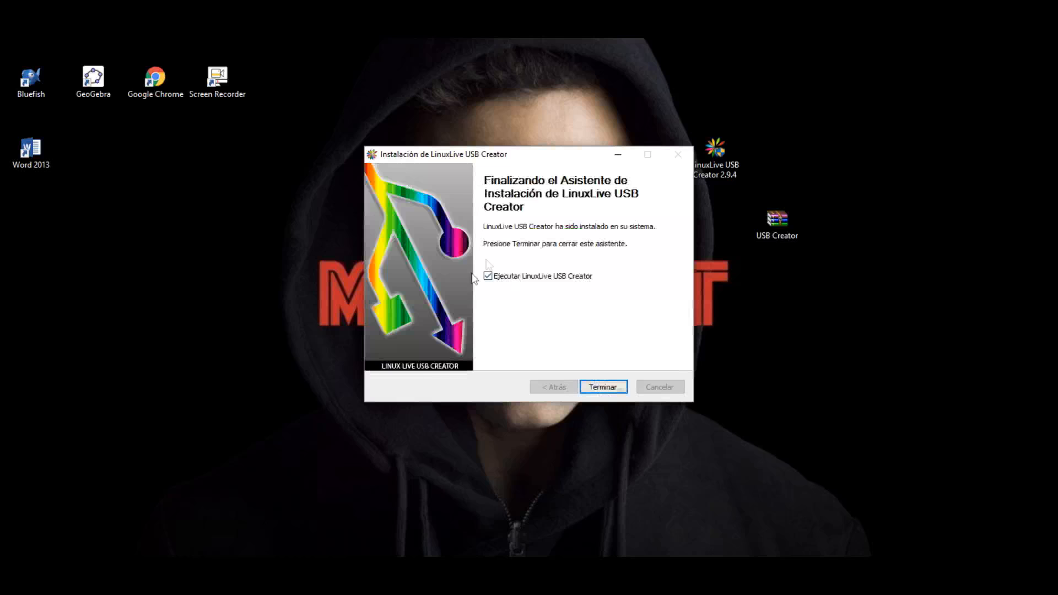
click(601, 386)
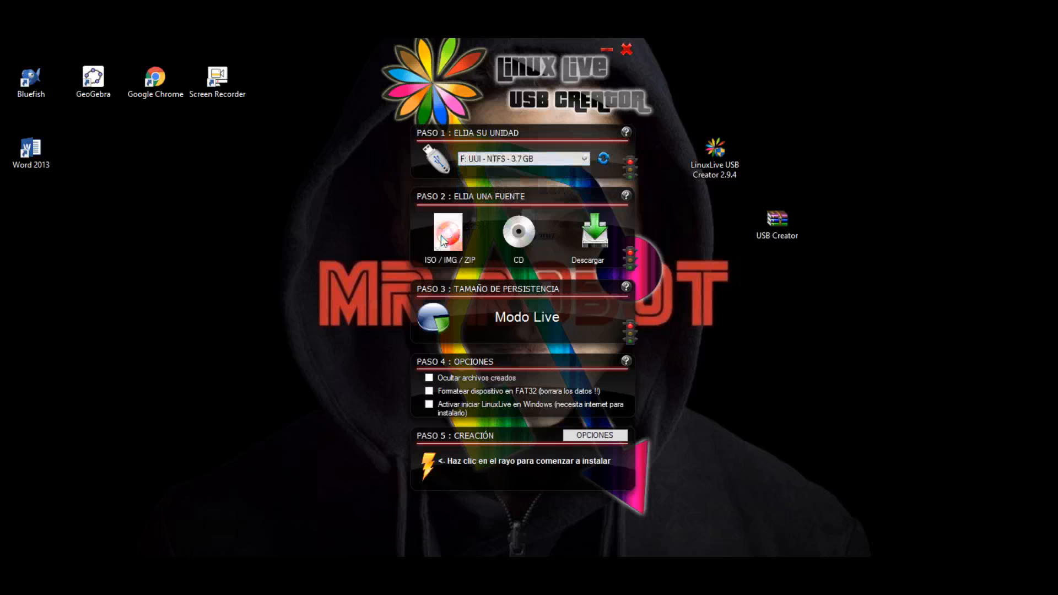
Select the Kali Linux ISO from Descargas as source and enable FAT32 formatting of drive F.
click(448, 233)
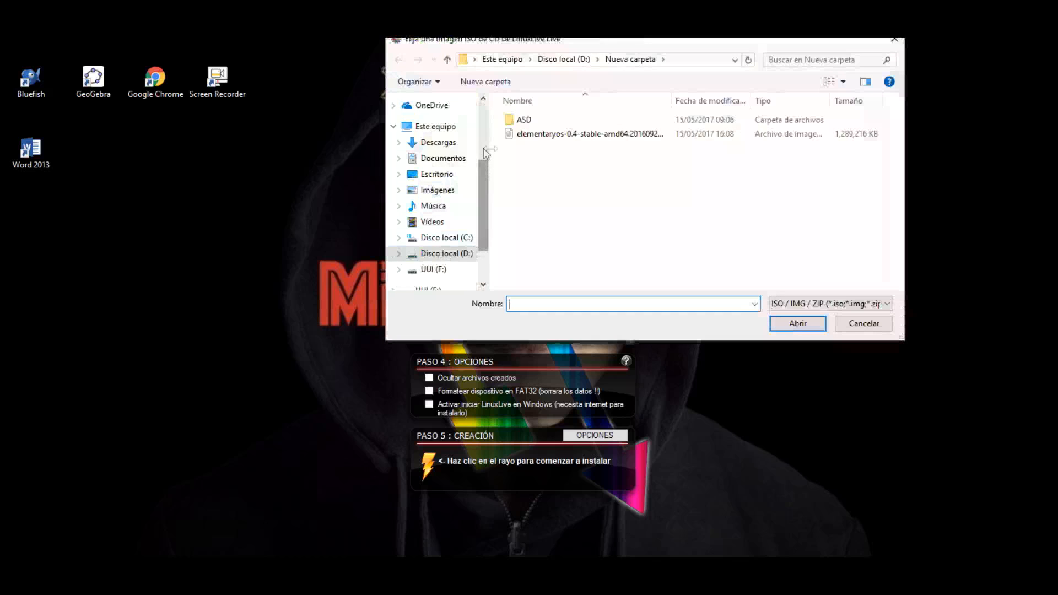
click(438, 142)
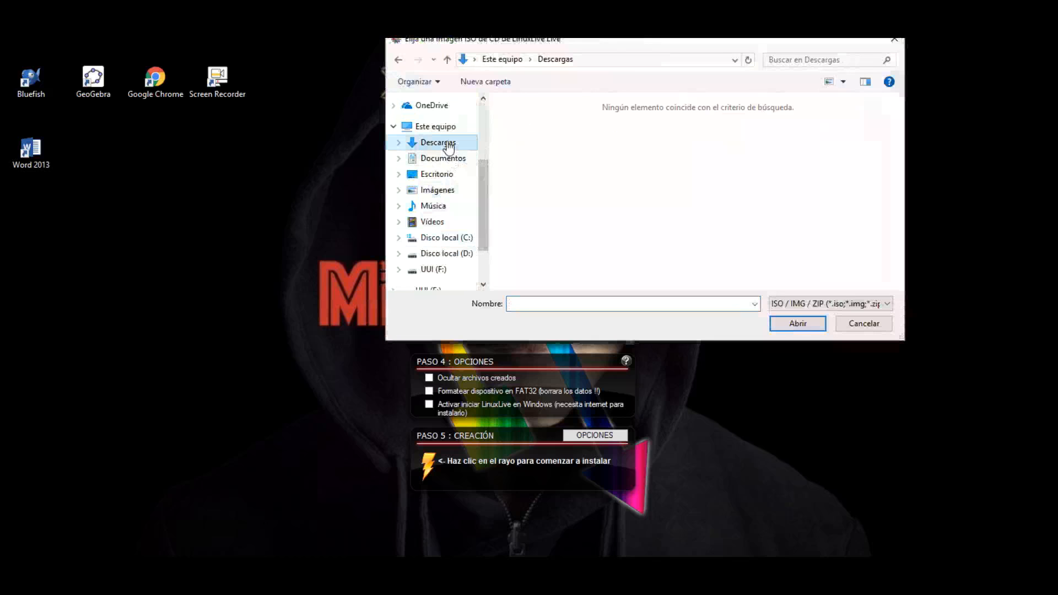
click(436, 173)
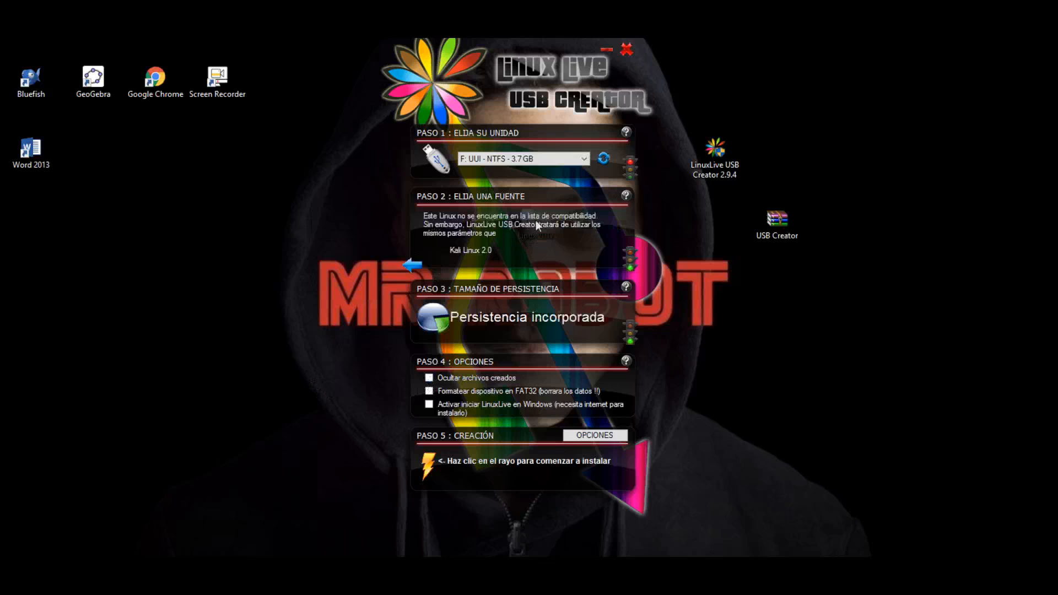
click(429, 390)
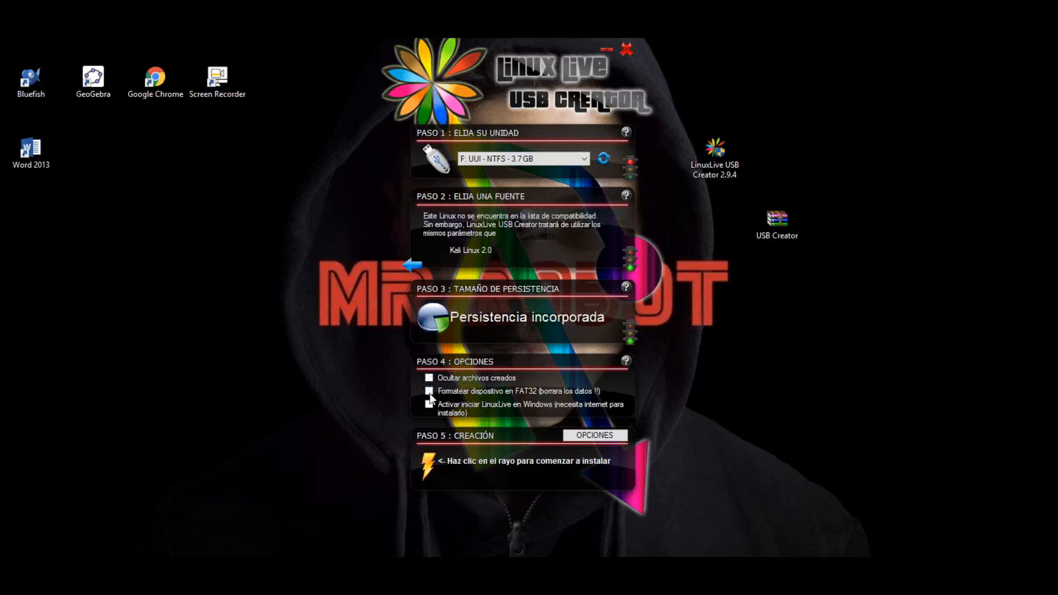
click(428, 390)
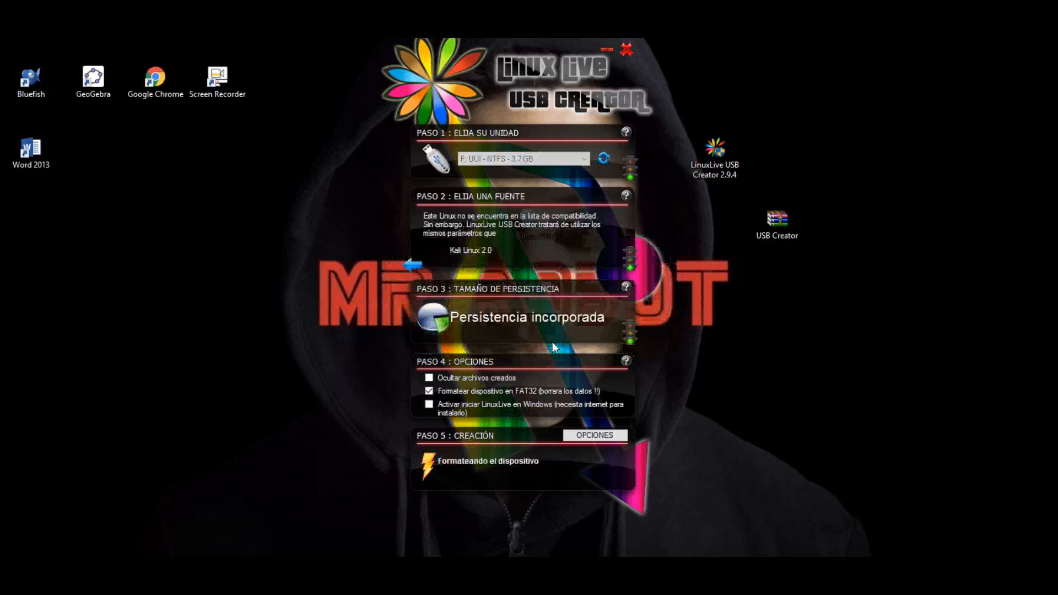
mouse_move(546, 387)
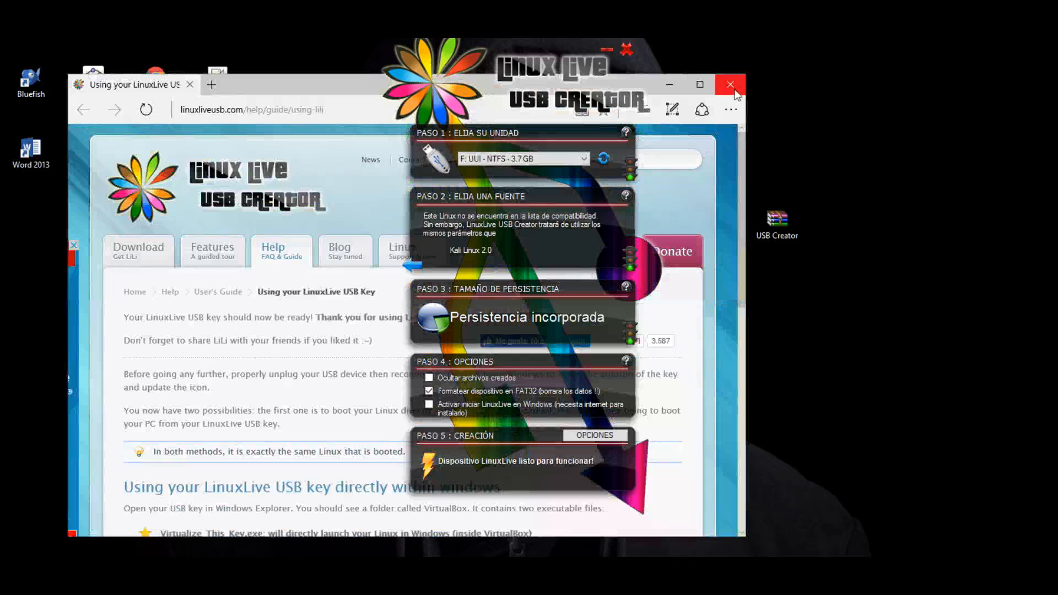
Close the help webpage opened after the live USB was created.
click(729, 85)
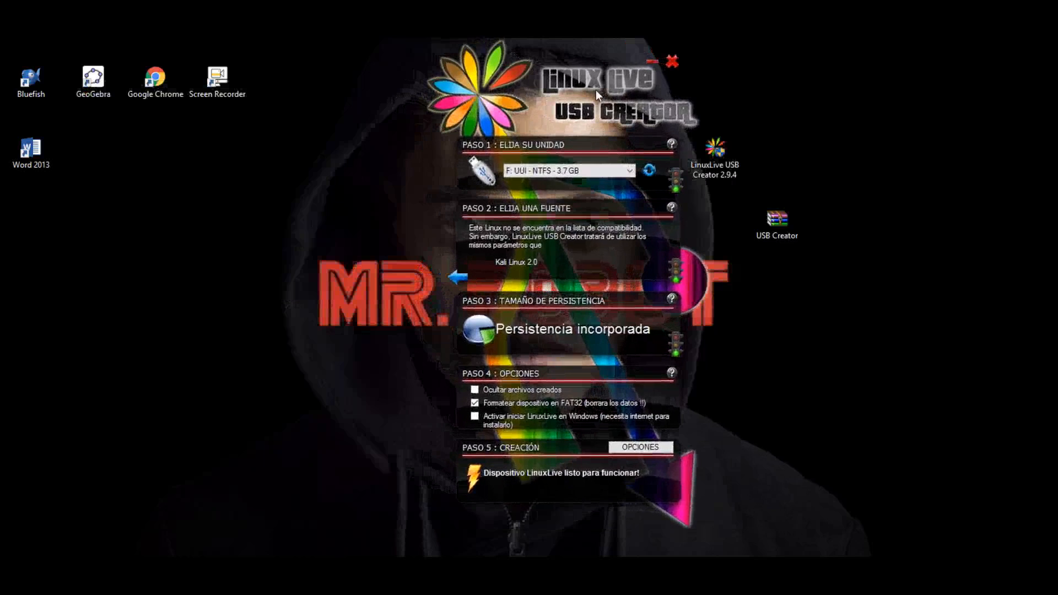
mouse_move(570, 411)
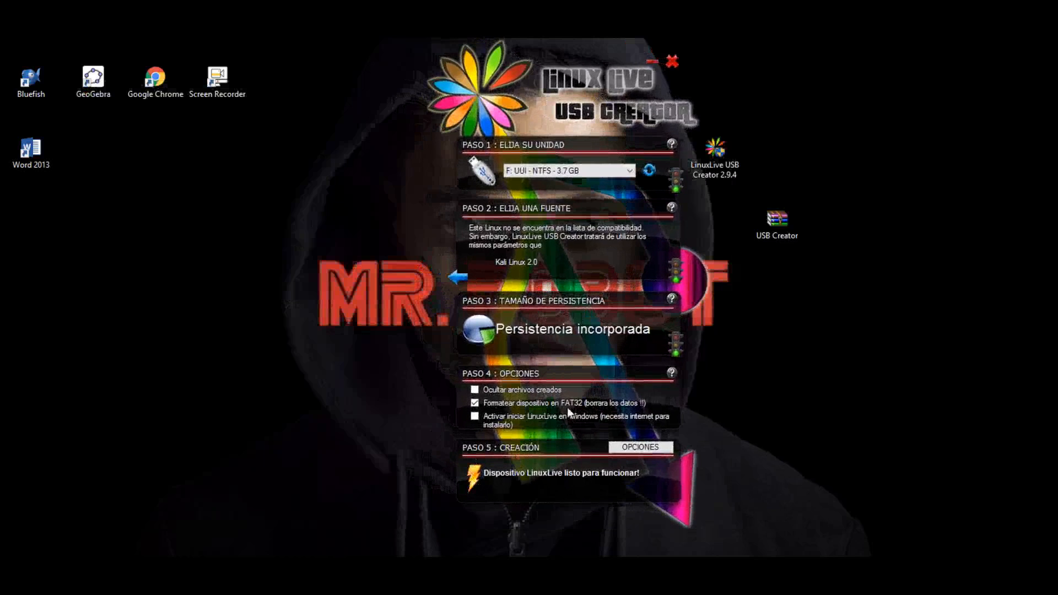
mouse_move(260, 481)
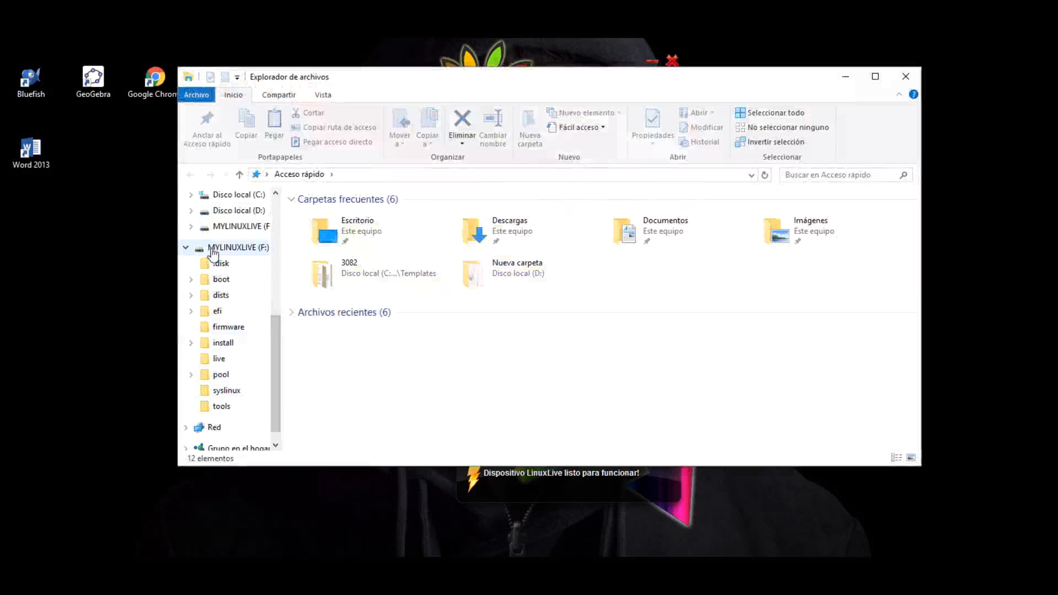
Browse the MYLINUXLIVE (F:) drive's Kali boot files and syslinux folder, then close LinuxLive USB Creator.
click(237, 247)
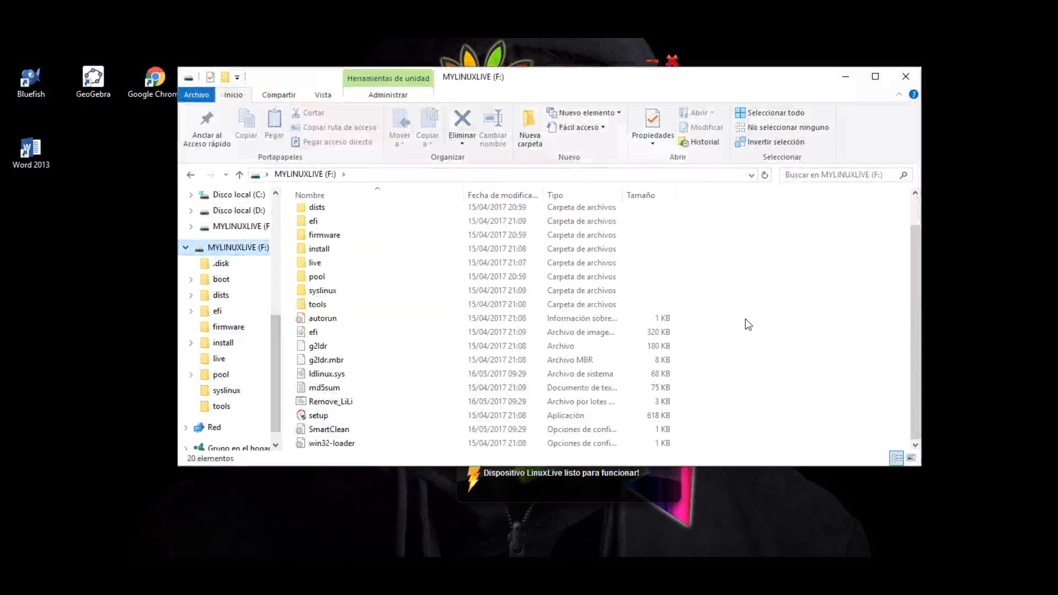
click(317, 207)
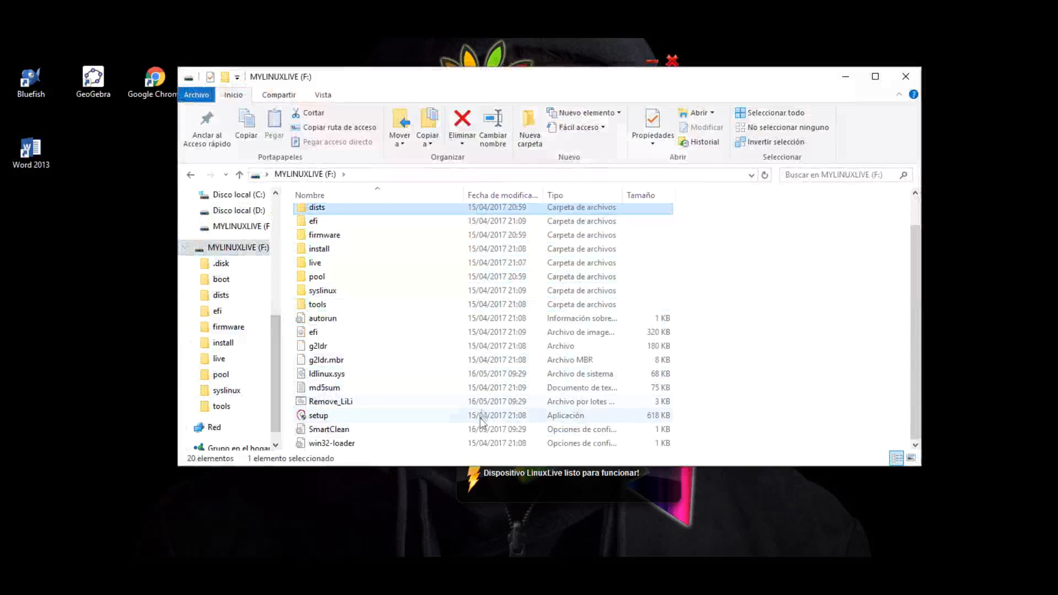
click(321, 290)
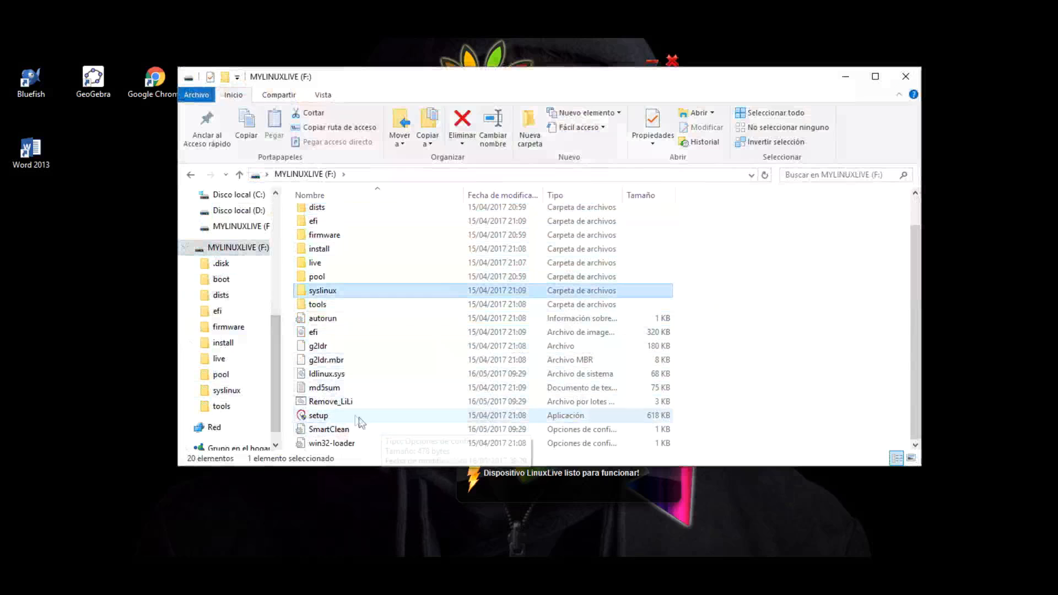
double_click(319, 415)
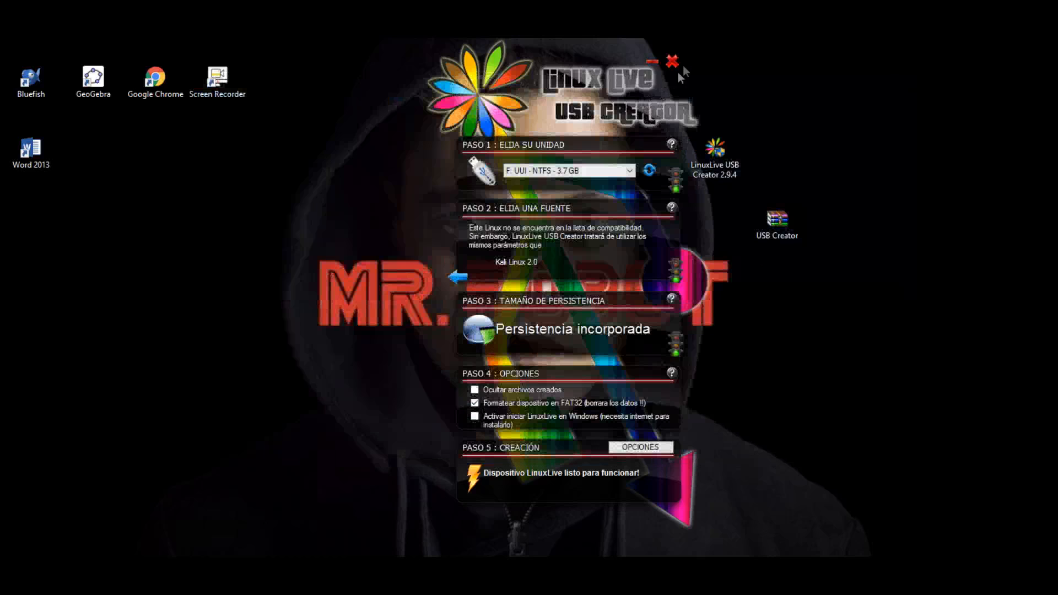
click(674, 62)
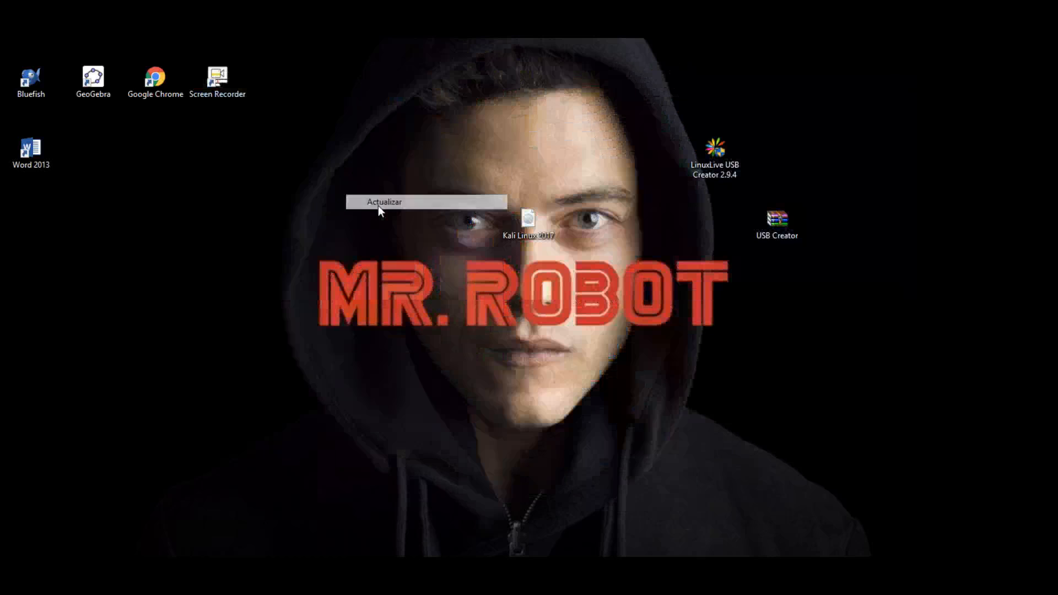